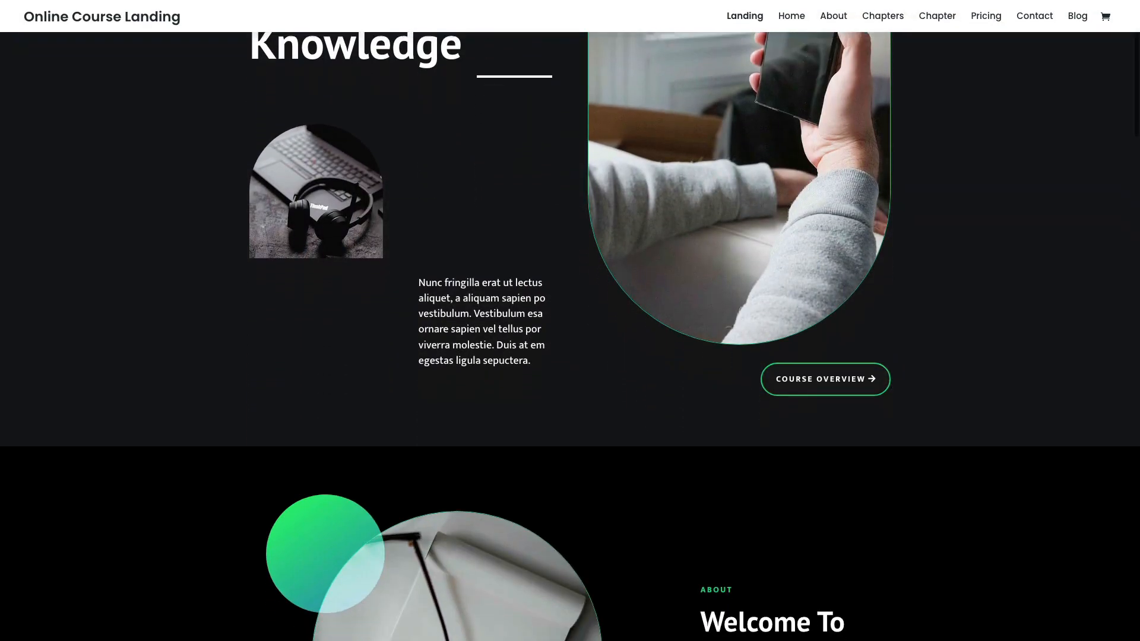
Step: Scroll the Landing demo, then browse the Online Course Home and About pages
scroll("down", 3)
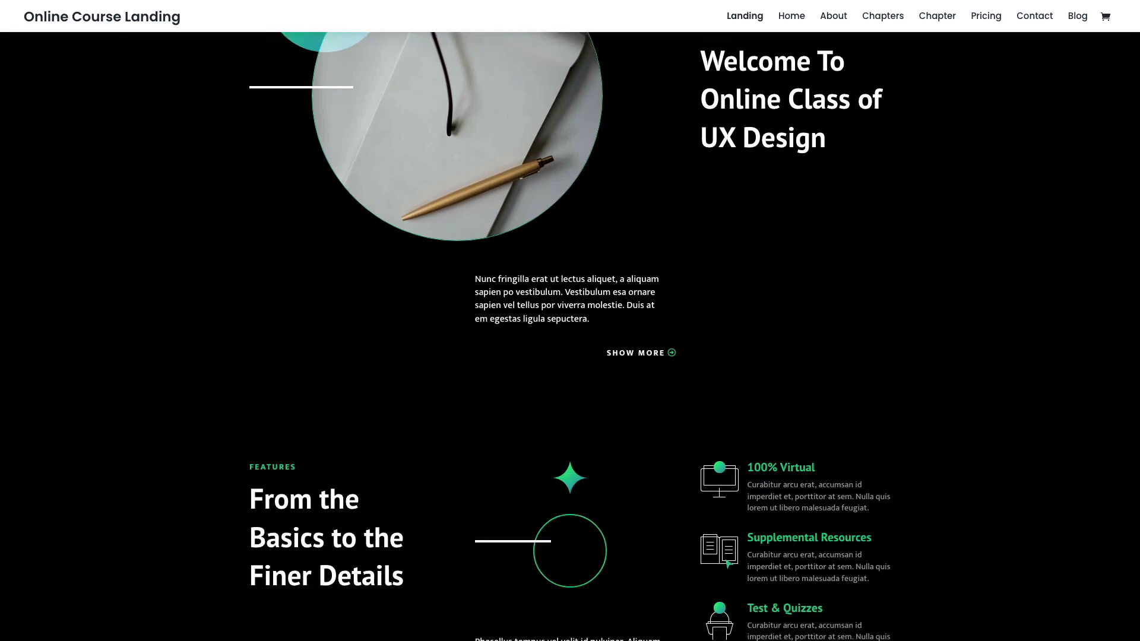
scroll("down", 3)
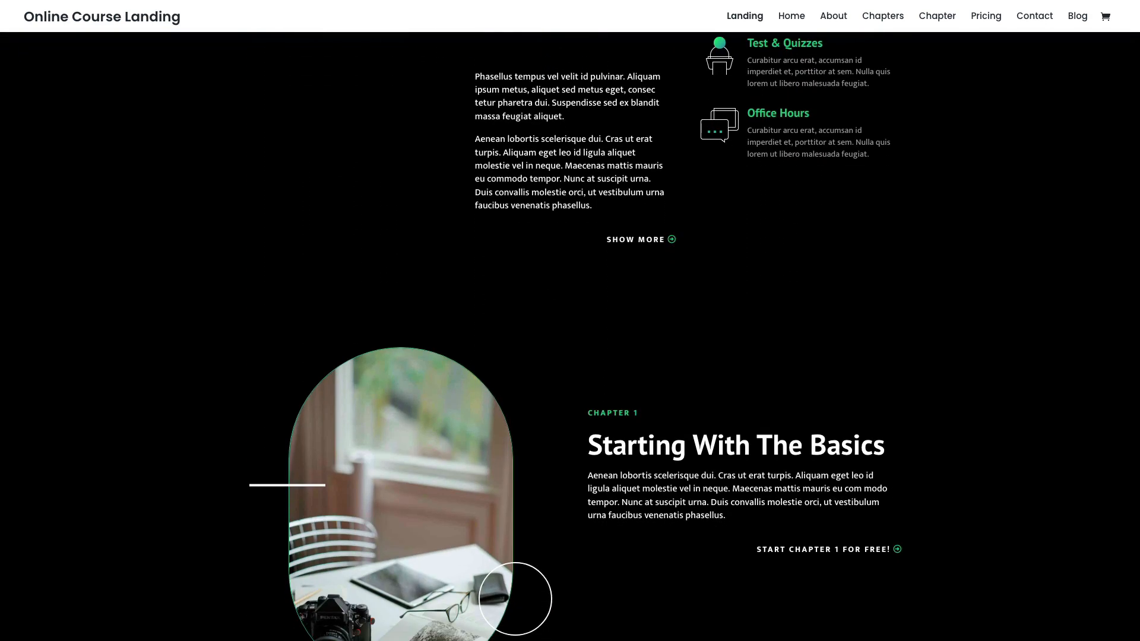
scroll("down", 3)
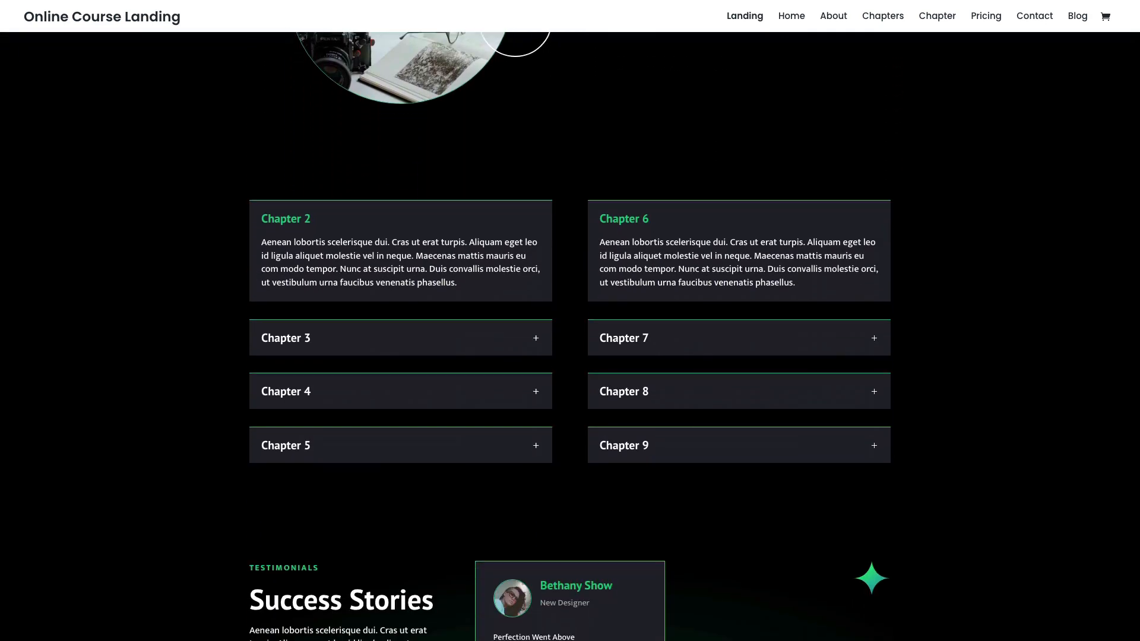
left_click(790, 16)
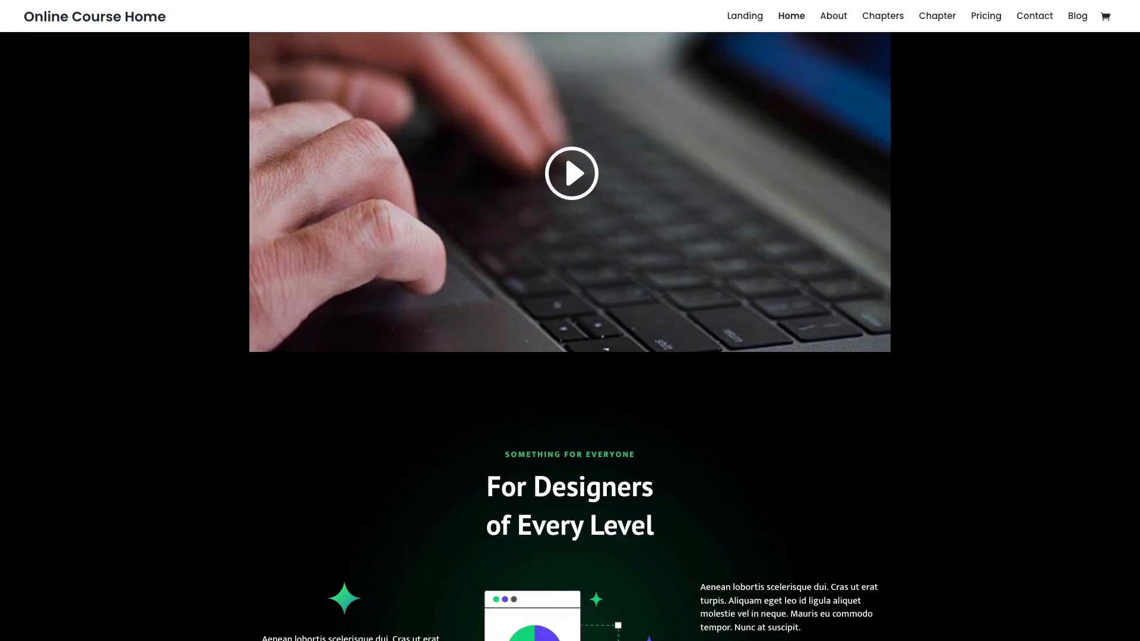
scroll("down", 3)
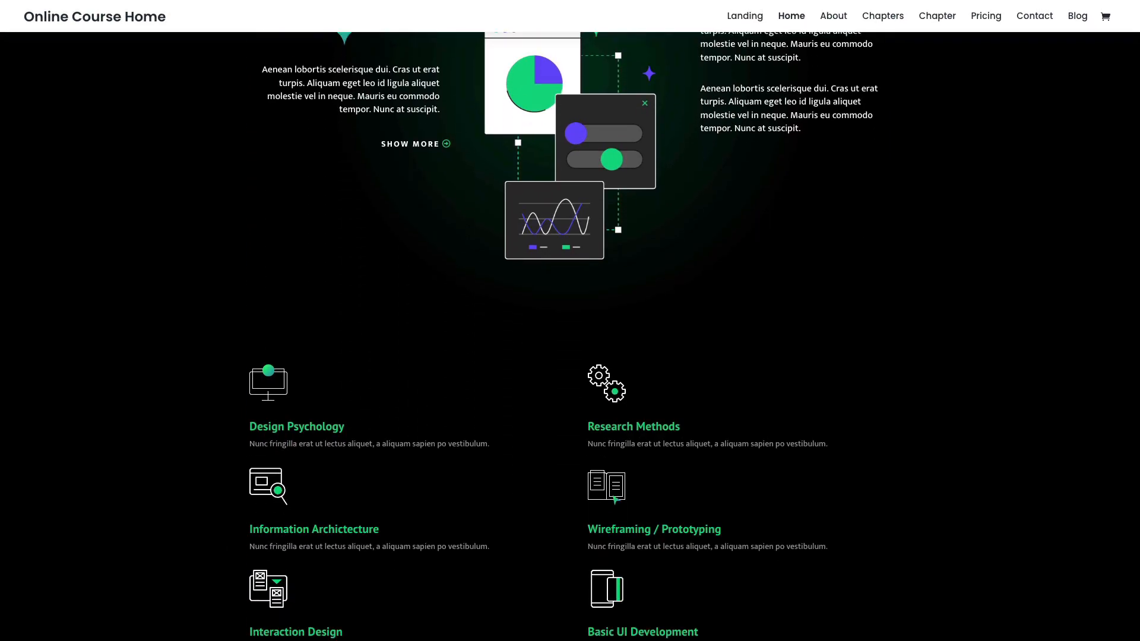
left_click(832, 16)
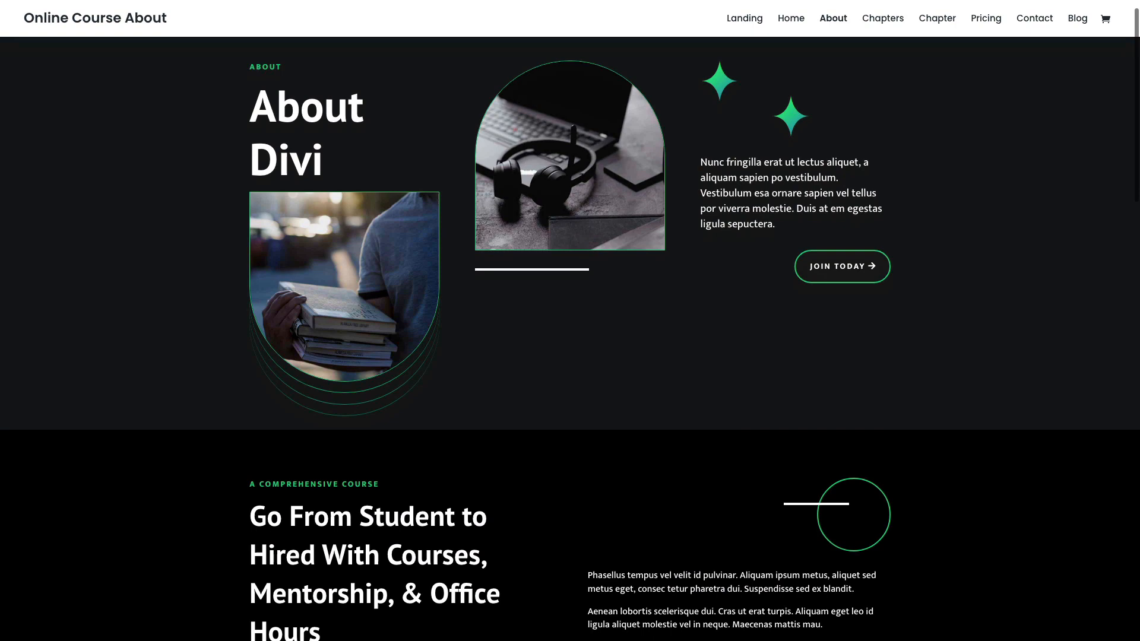
scroll("down", 3)
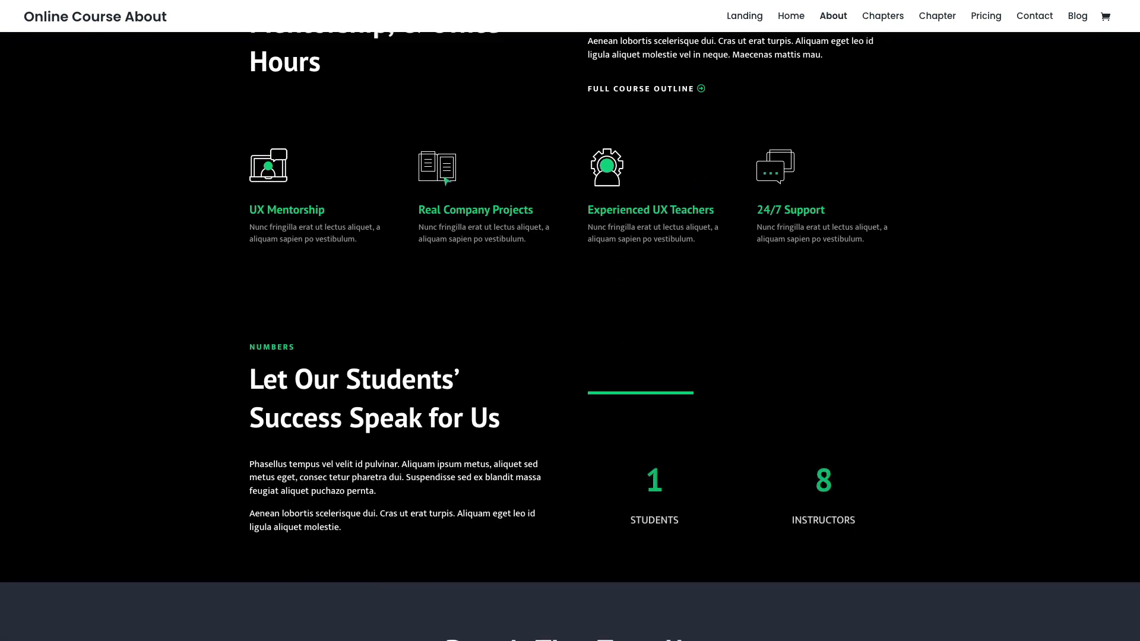
Step: Browse the Chapters, single Chapter and Pricing demo pages from the top navigation
left_click(881, 15)
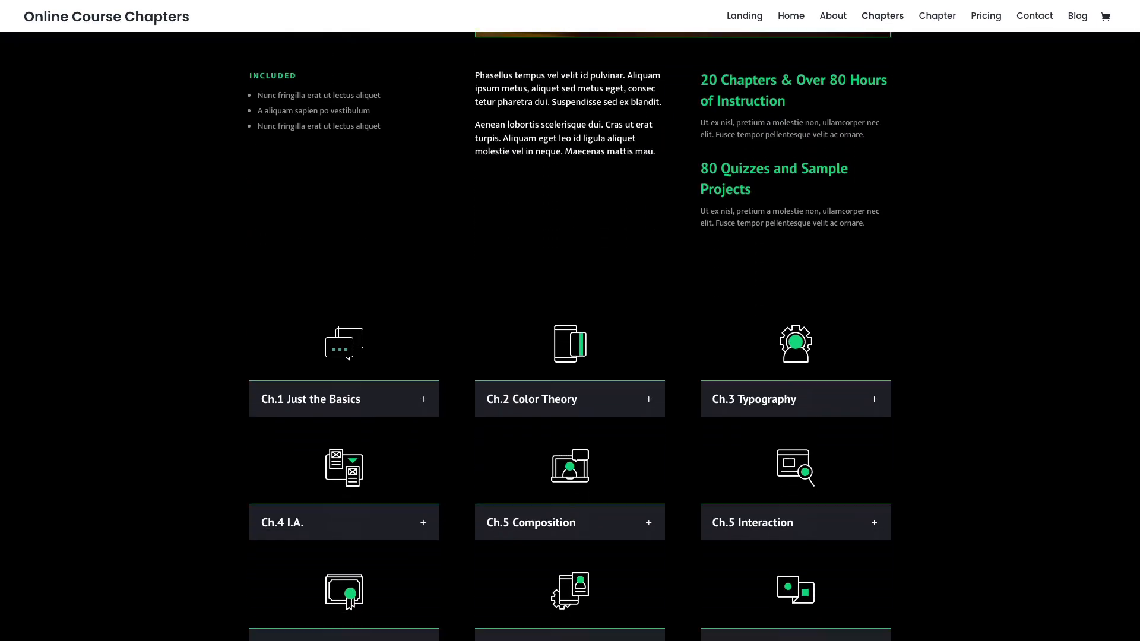
left_click(936, 15)
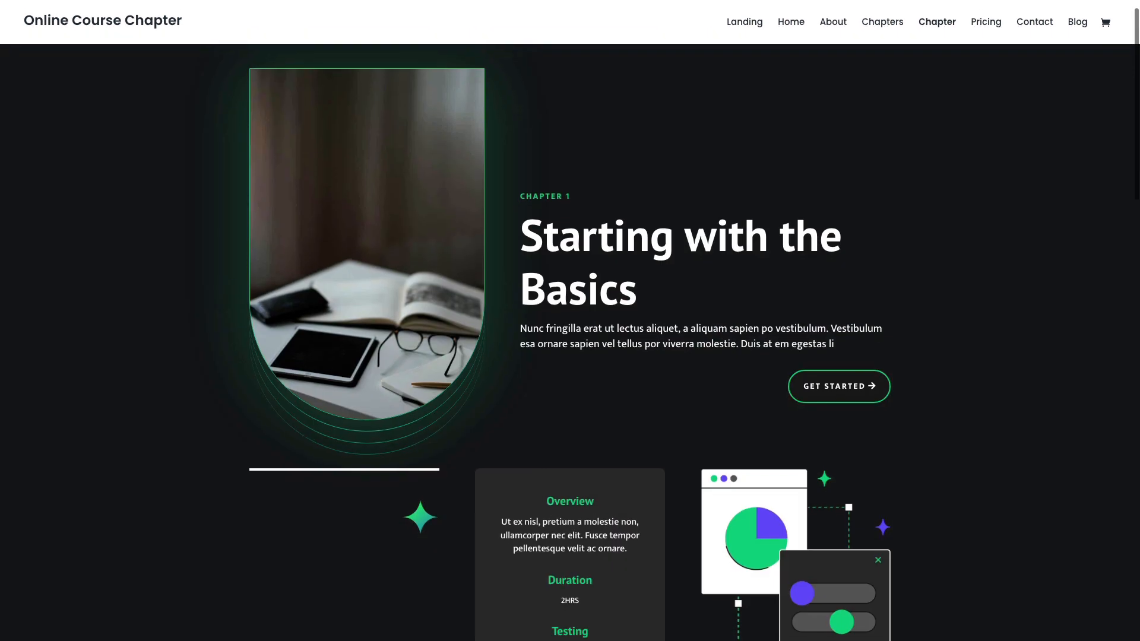
scroll("down", 3)
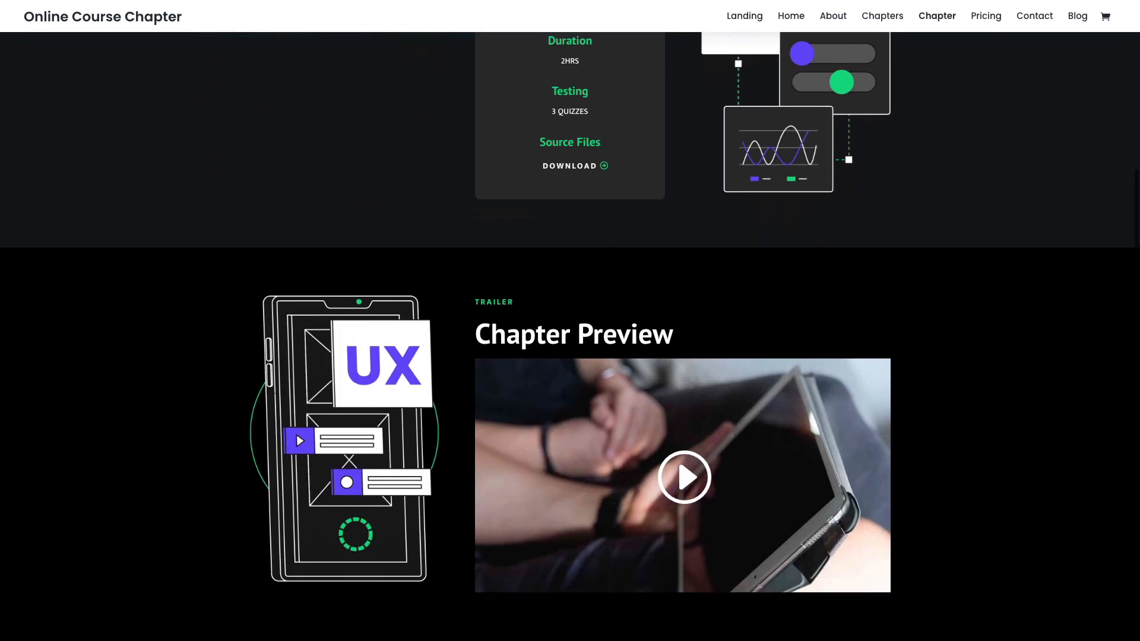
left_click(985, 16)
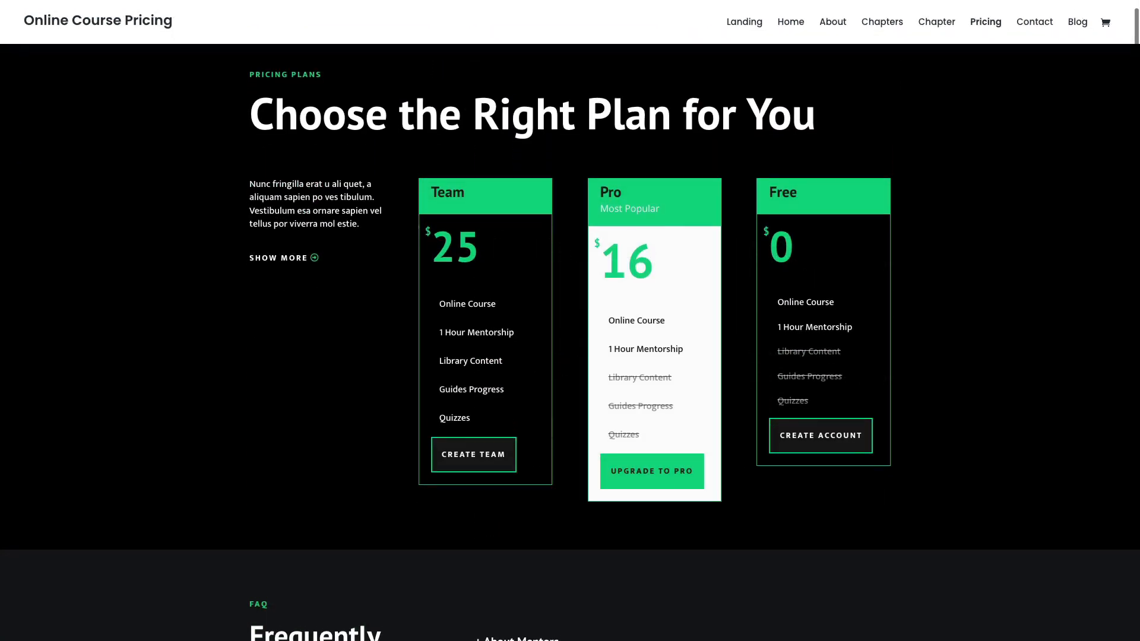
scroll("down", 3)
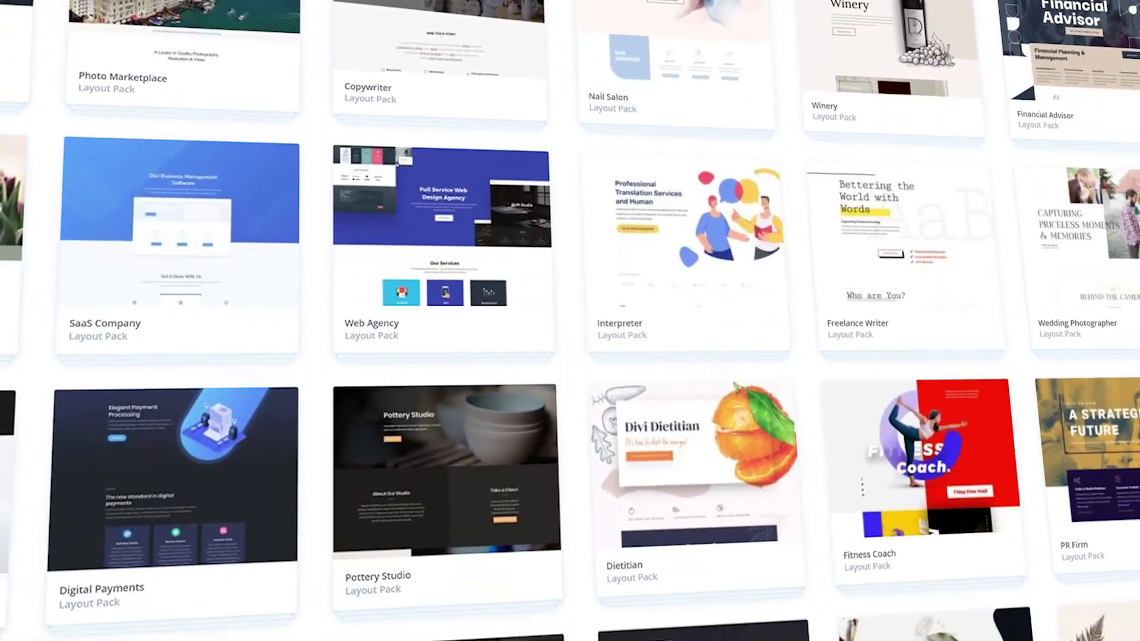
scroll("down", 3)
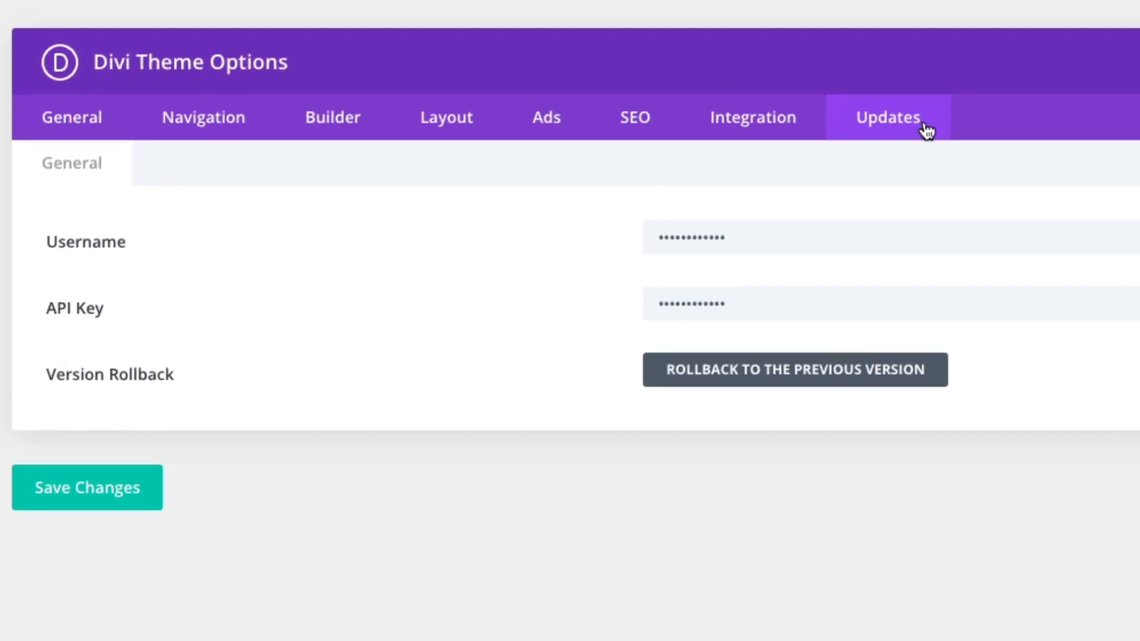
mouse_move(411, 272)
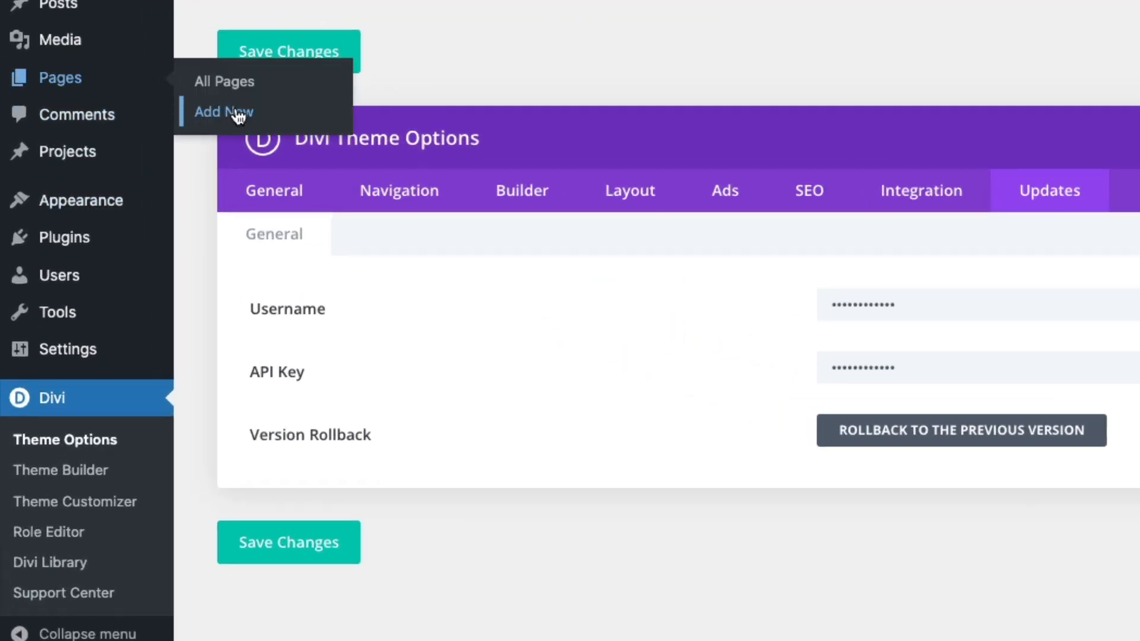
Step: Add a new page titled 'Home', build it with Divi and browse the premade layouts
left_click(224, 112)
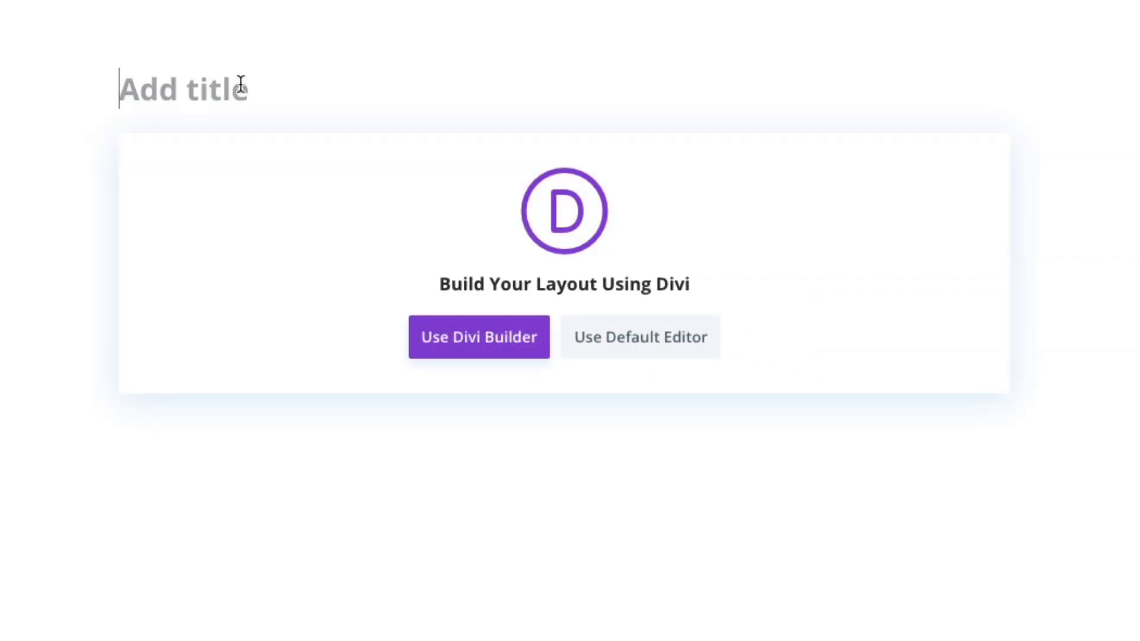
type("Home")
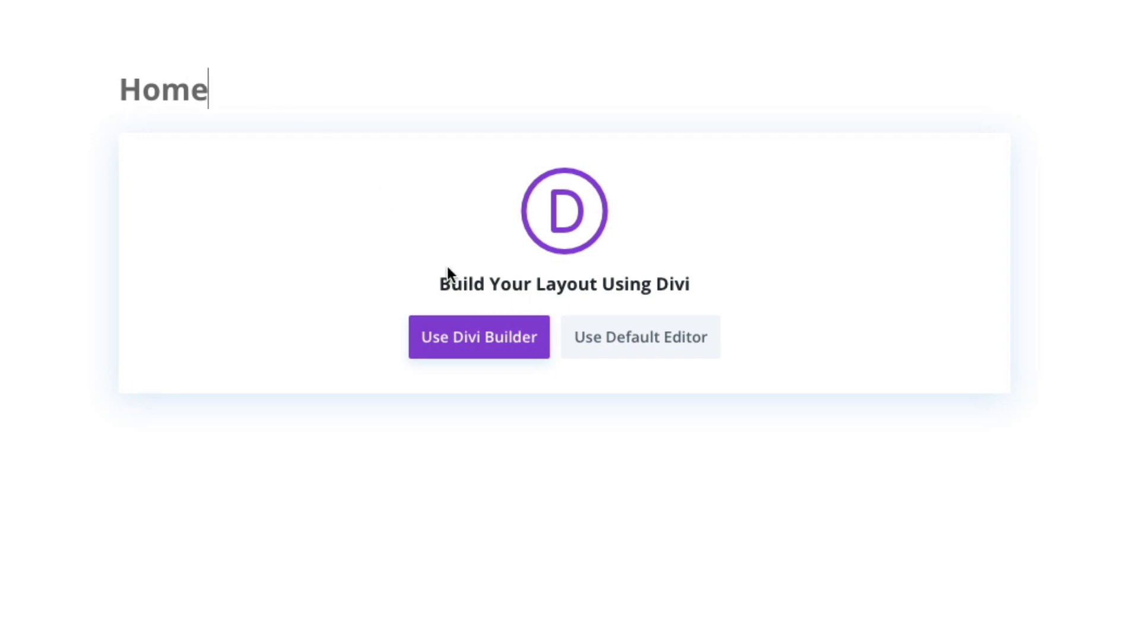
left_click(478, 337)
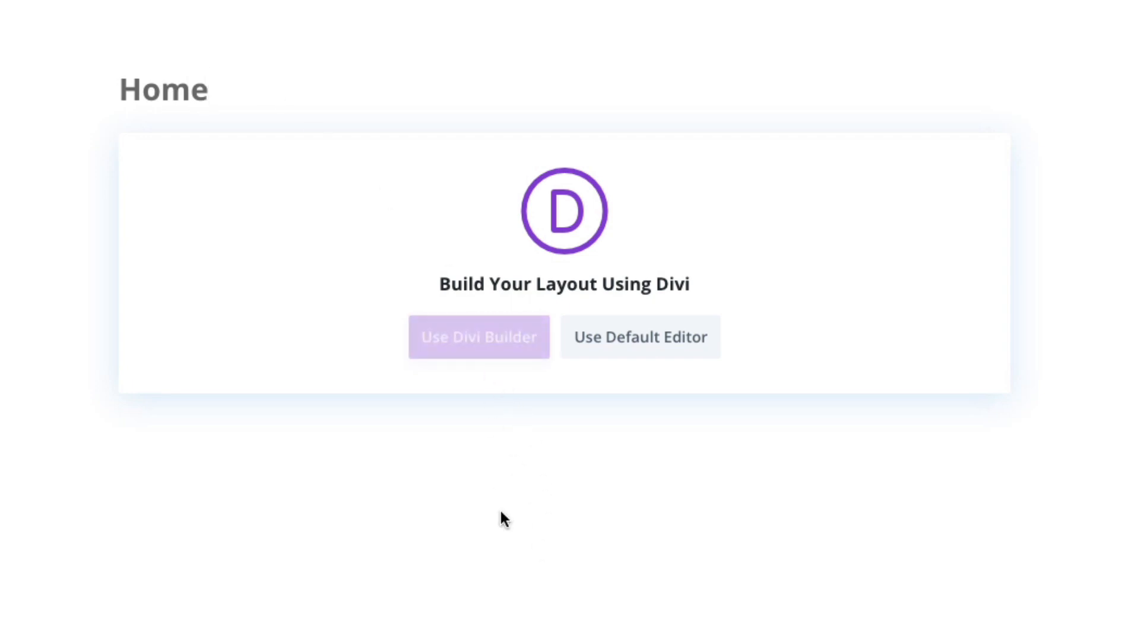
left_click(479, 336)
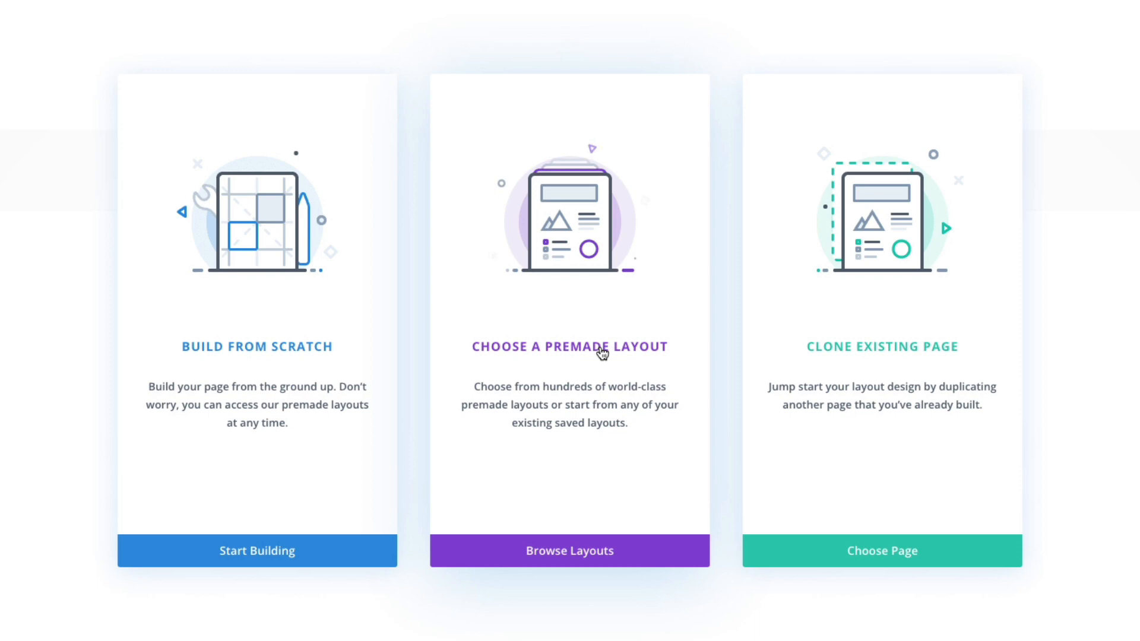
left_click(569, 550)
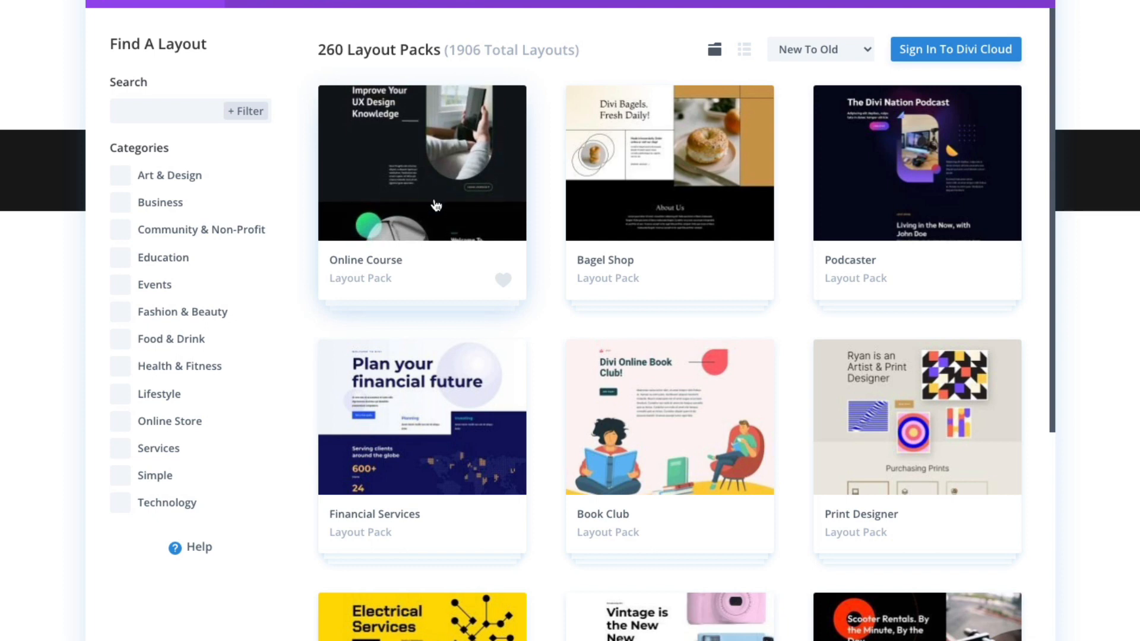
Step: Choose the Online Course pack's Home layout and load it onto the page
left_click(421, 162)
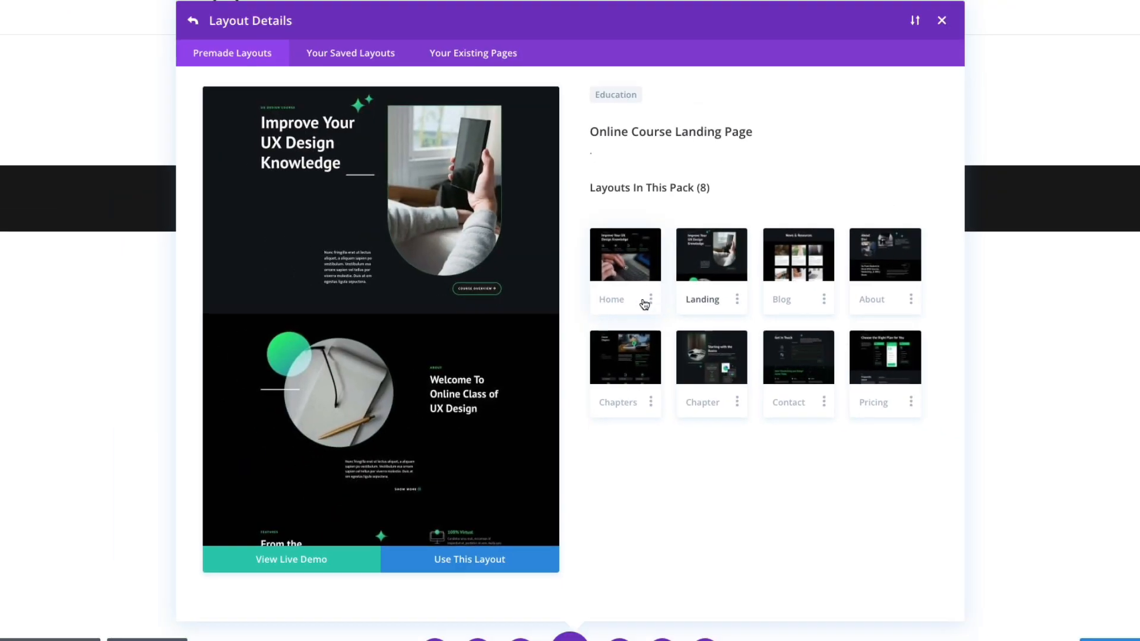
mouse_move(847, 363)
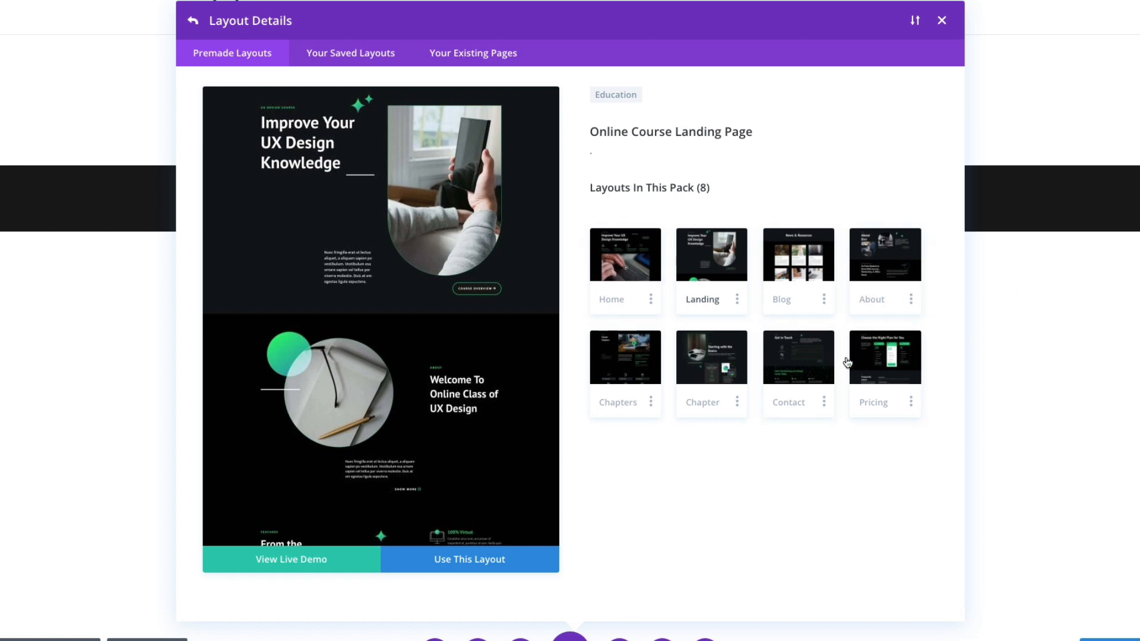
left_click(624, 255)
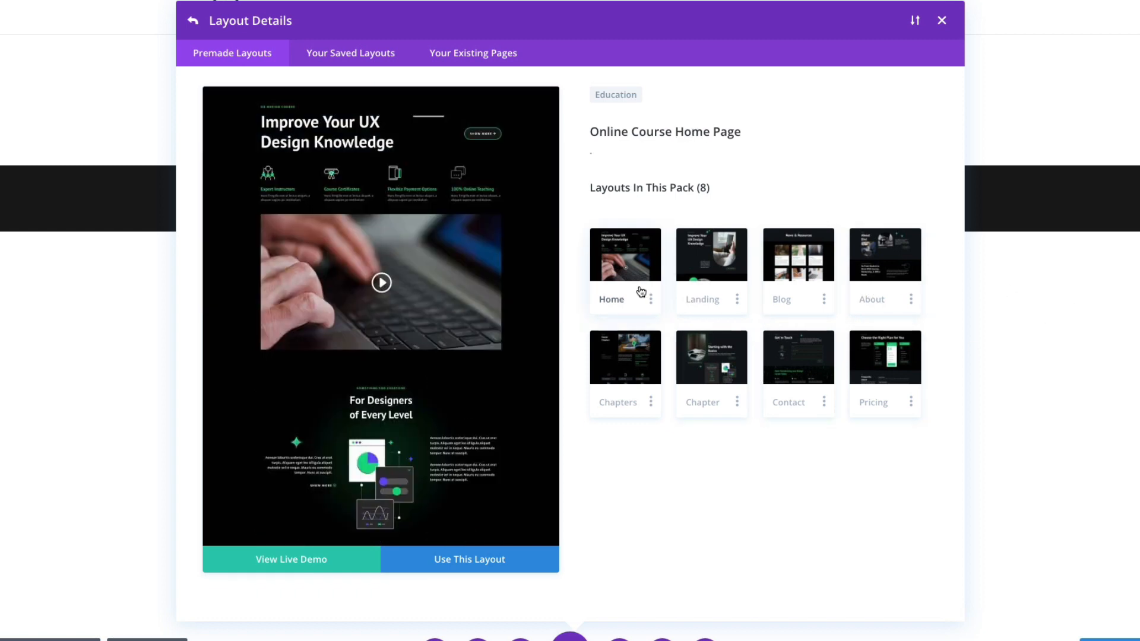
mouse_move(602, 315)
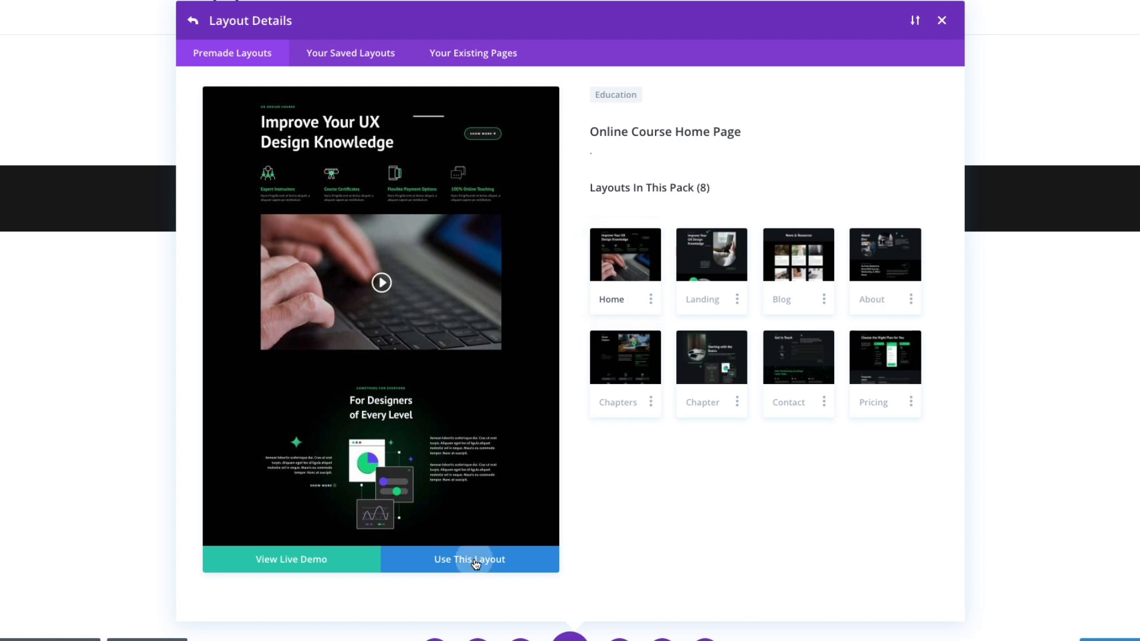
left_click(469, 560)
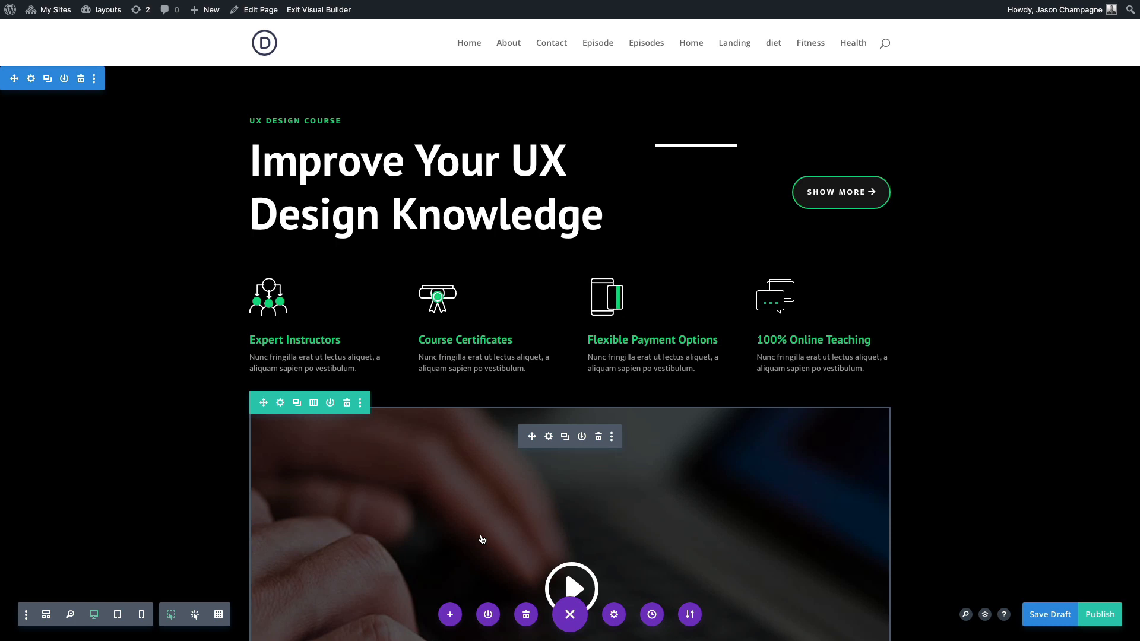
Step: Review the loaded 'Improve Your UX Design Knowledge' layout and publish the Home page
scroll("down", 3)
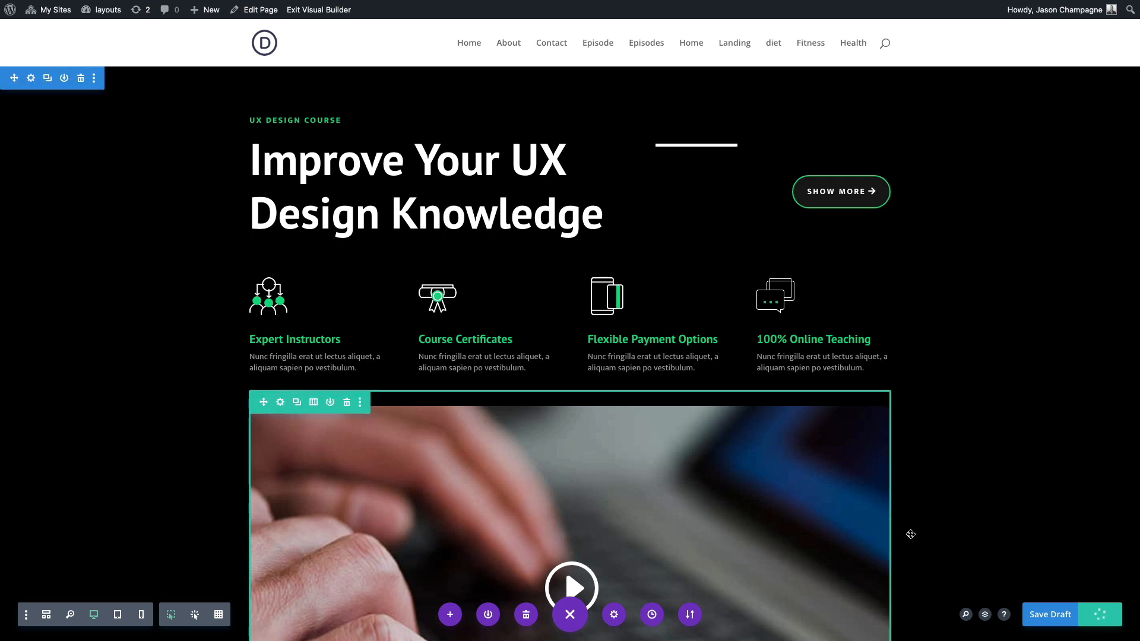
left_click(1050, 615)
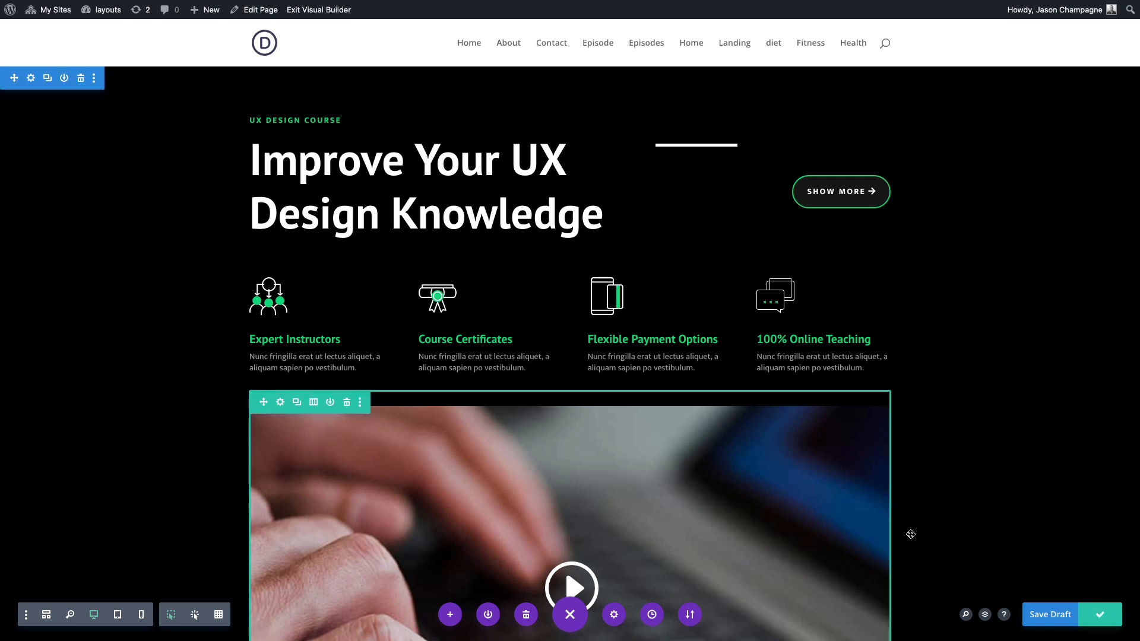
left_click(1050, 615)
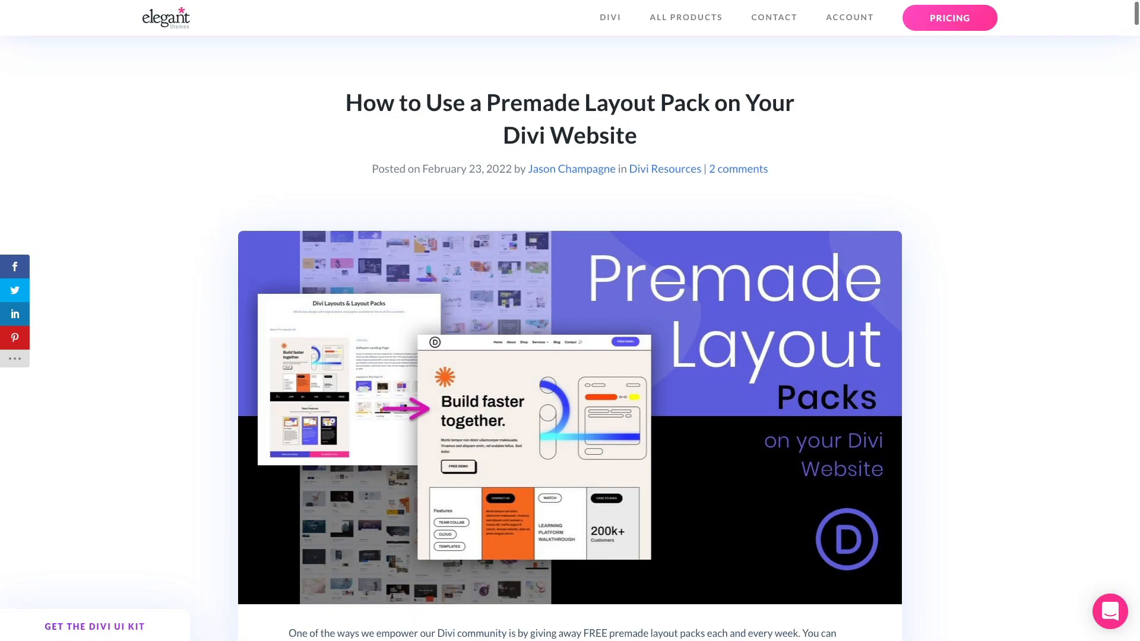
Step: Scroll the layout pack guide down to the section on downloading full-res images
scroll("down", 3)
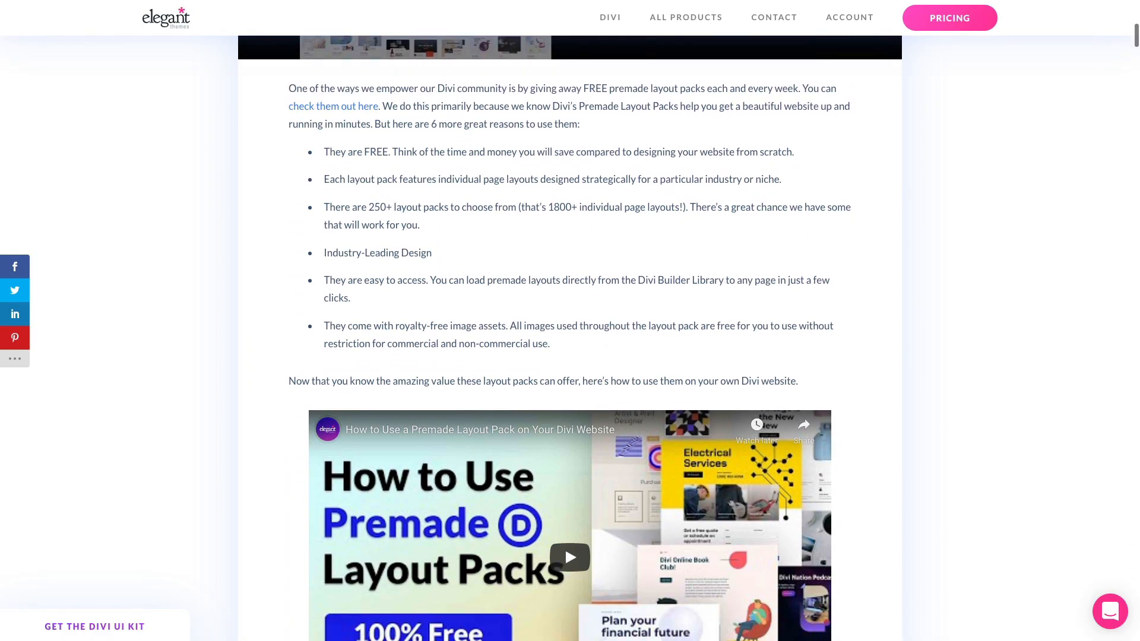
scroll("down", 3)
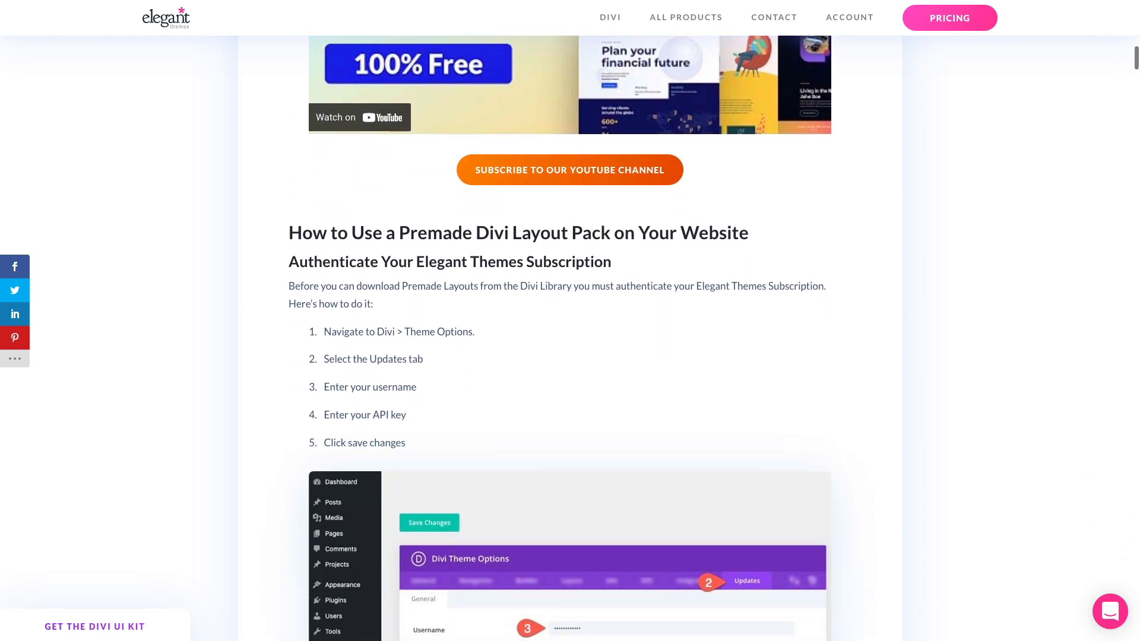
scroll("down", 3)
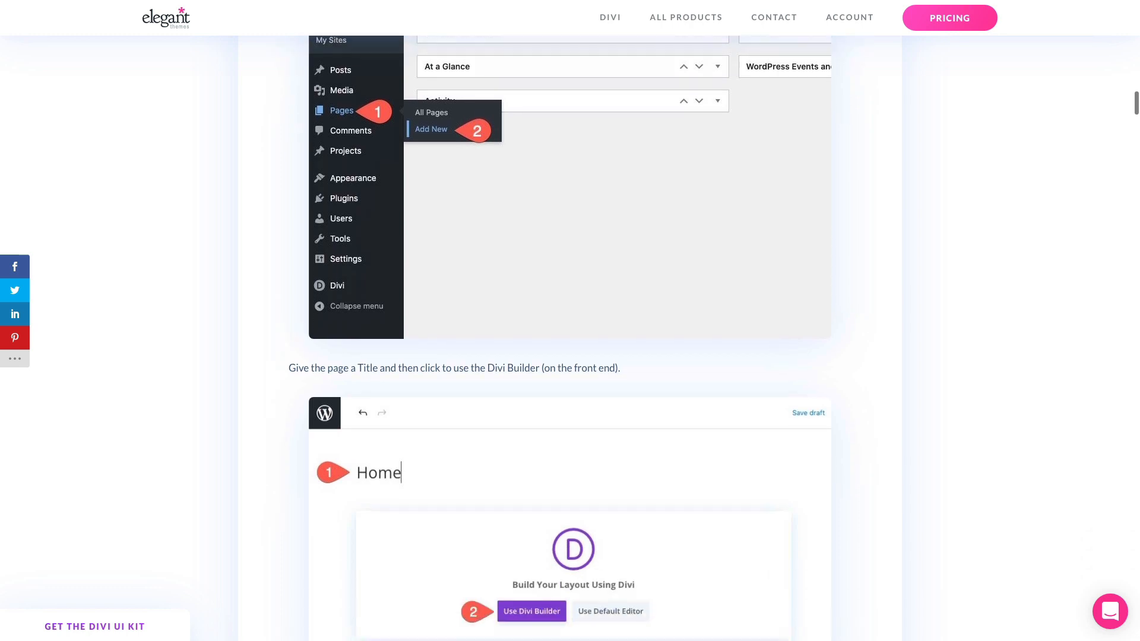
scroll("down", 3)
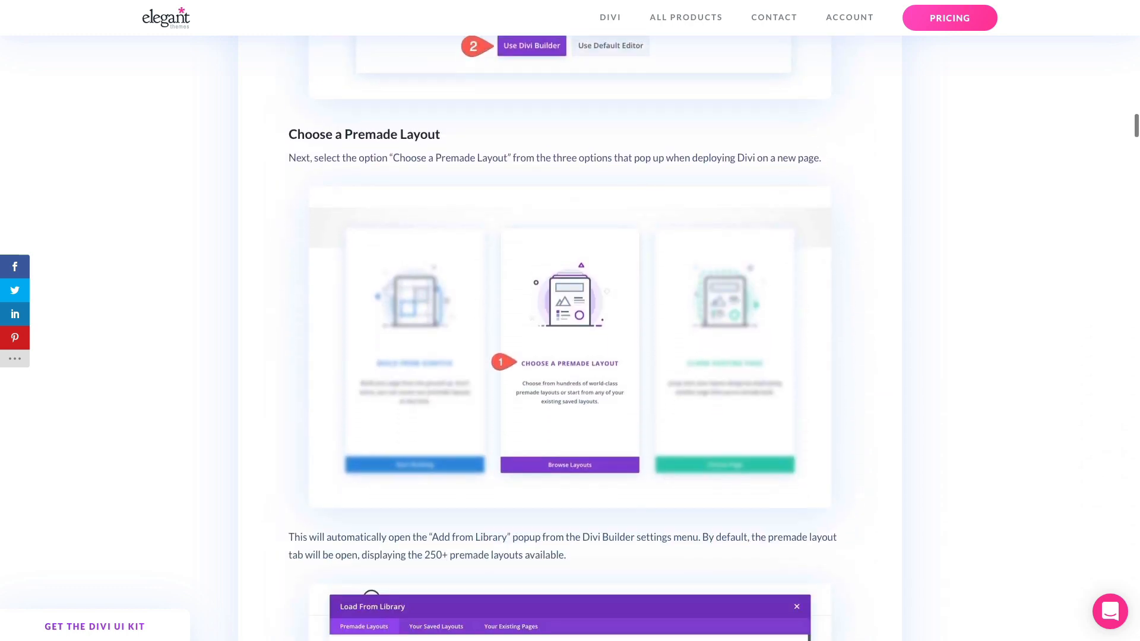
scroll("down", 3)
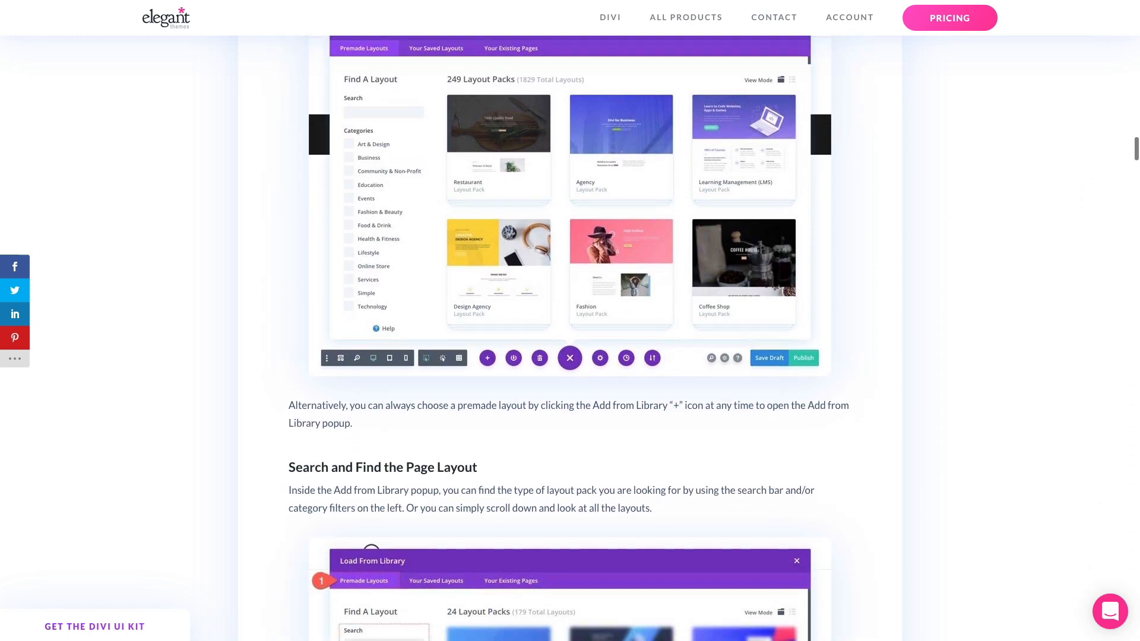
scroll("down", 3)
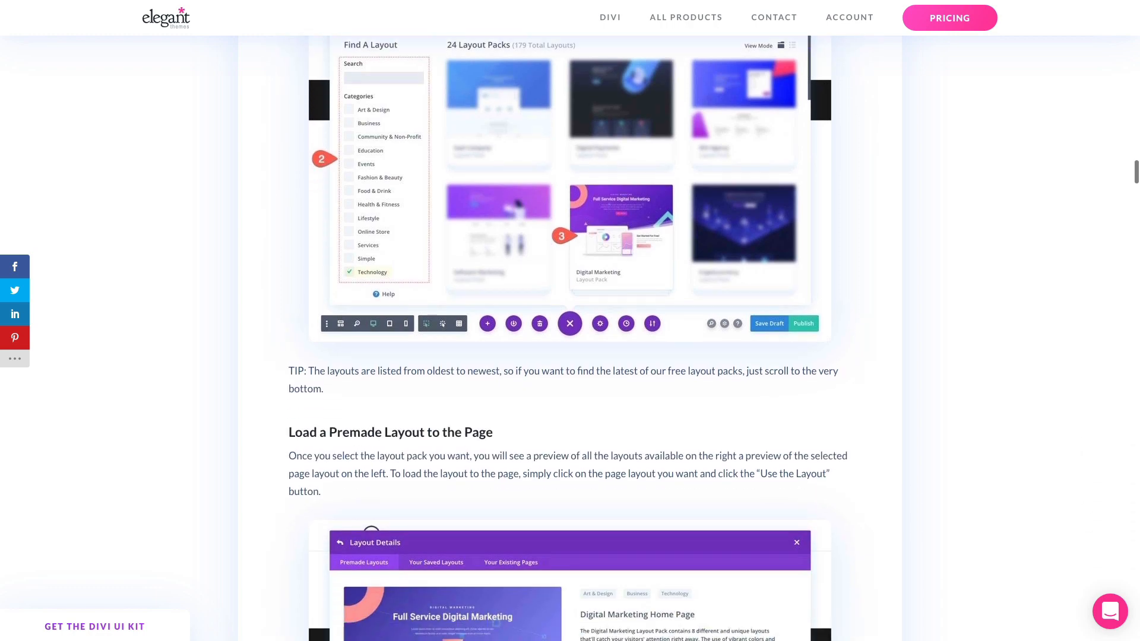
scroll("down", 3)
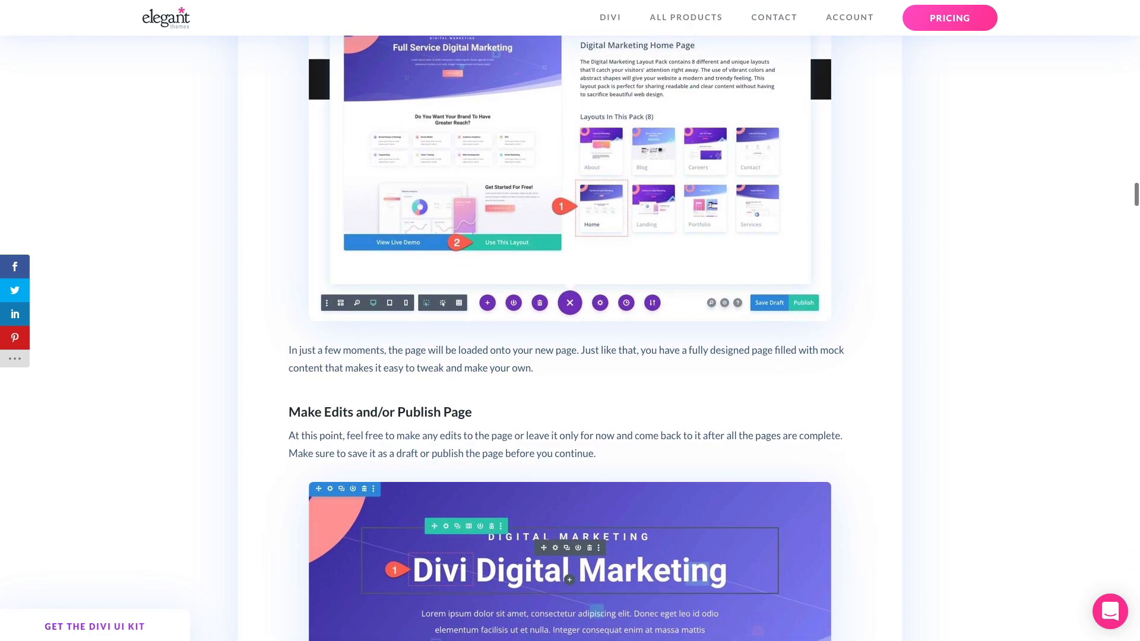
scroll("down", 3)
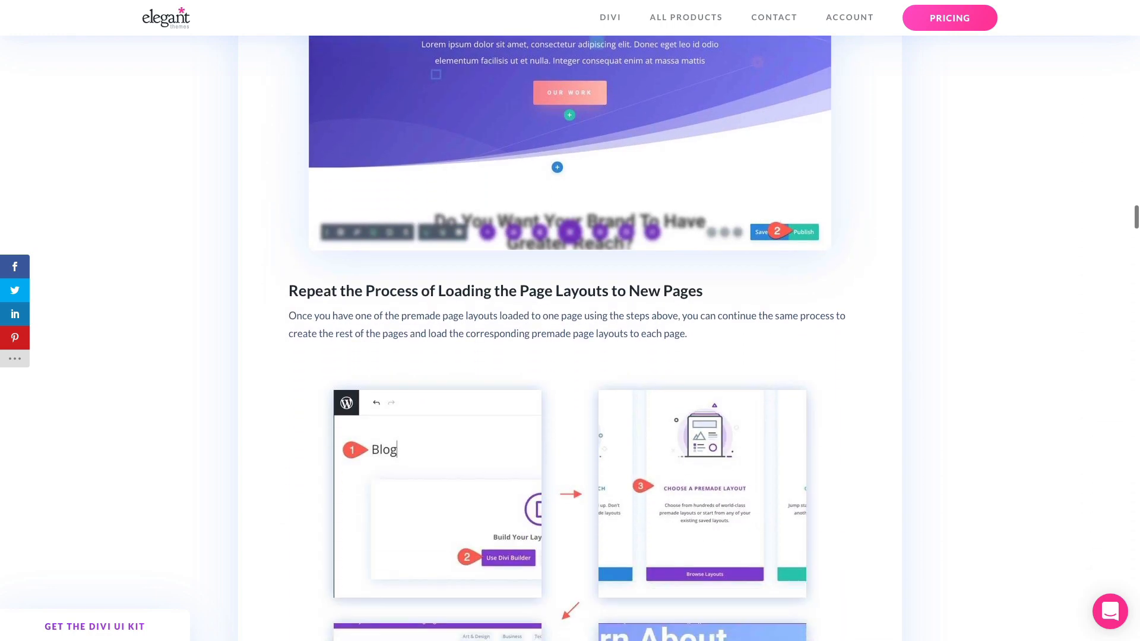
scroll("down", 3)
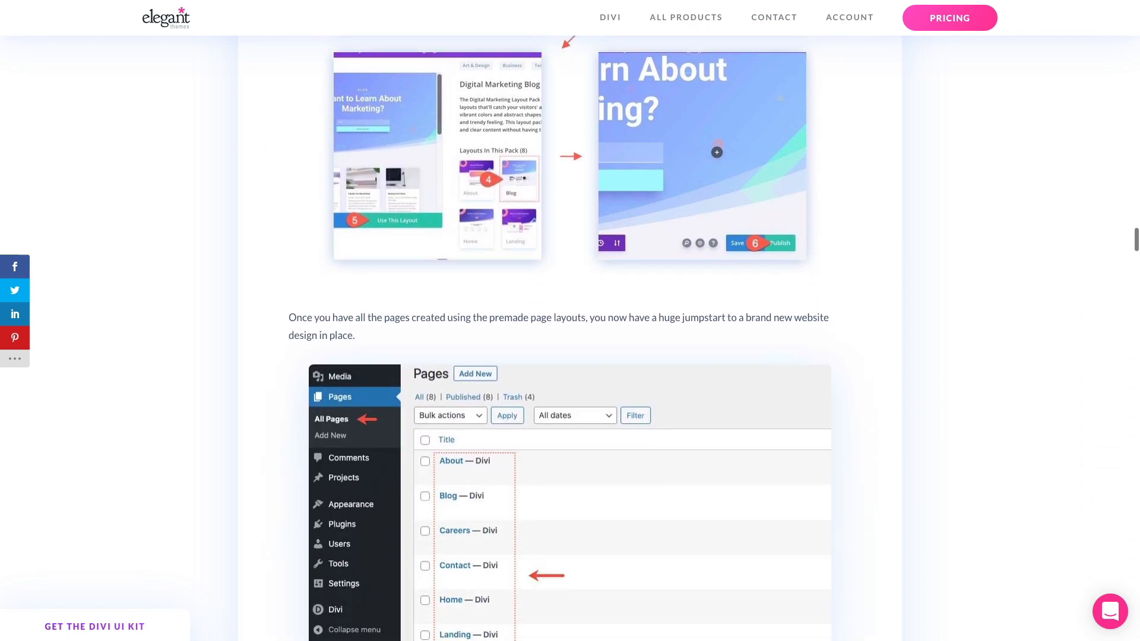
scroll("down", 3)
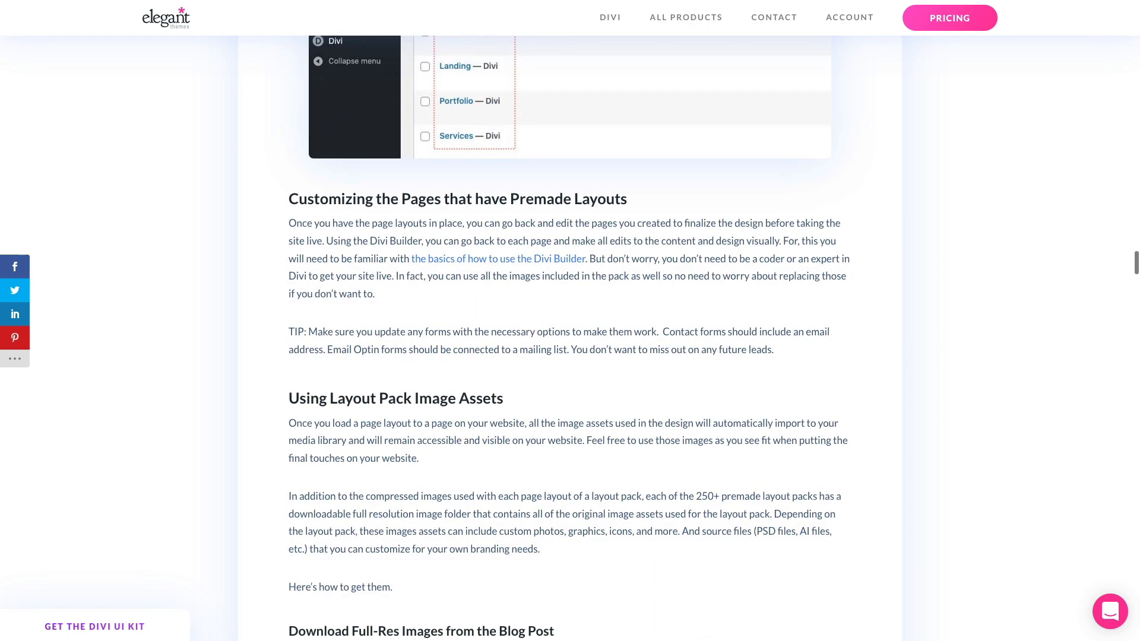
scroll("down", 3)
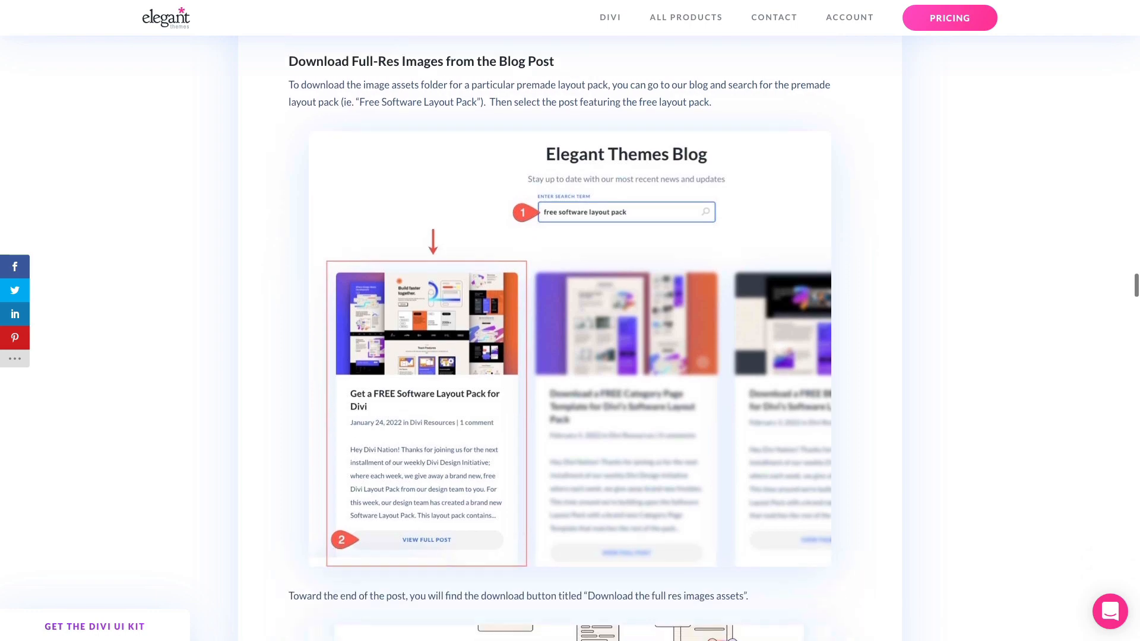